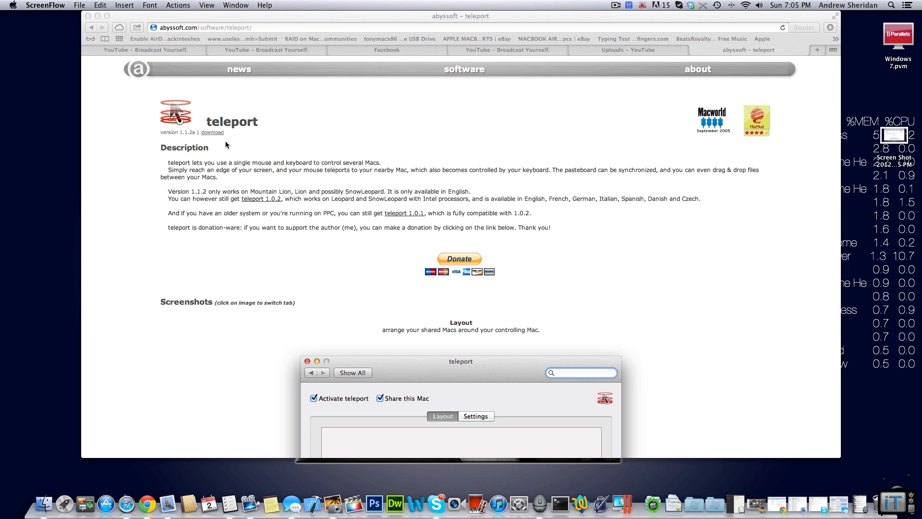
- Download teleport from abyssoft.com and open the downloaded teleport folder from the Dock
click(212, 133)
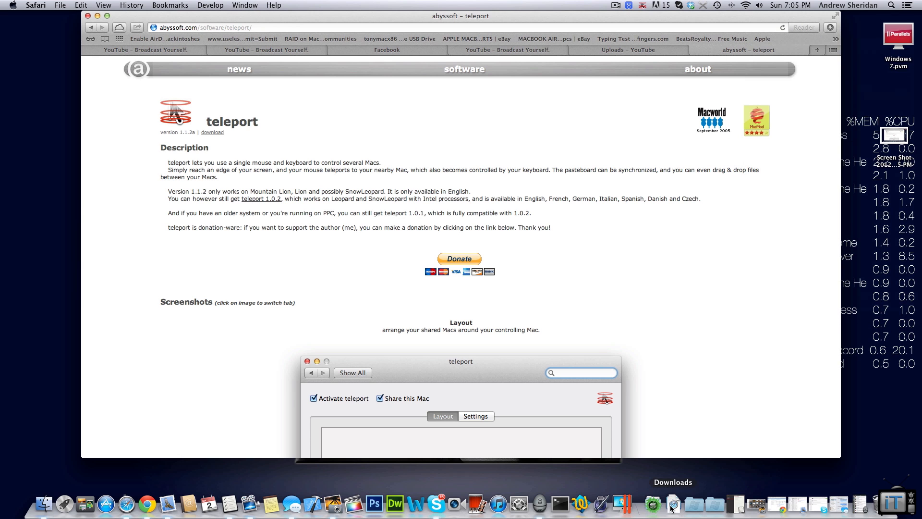
click(672, 503)
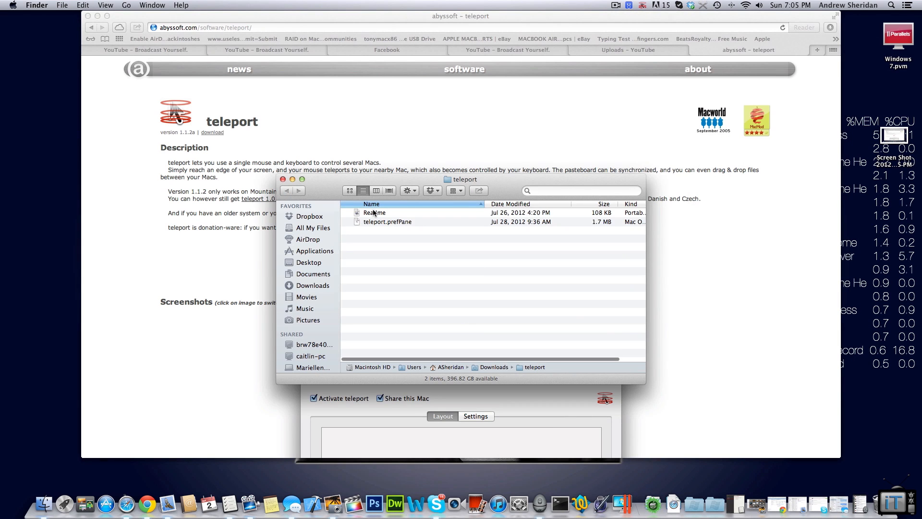
- Select the ReadMe, then install teleport.prefPane into System Preferences
double_click(374, 212)
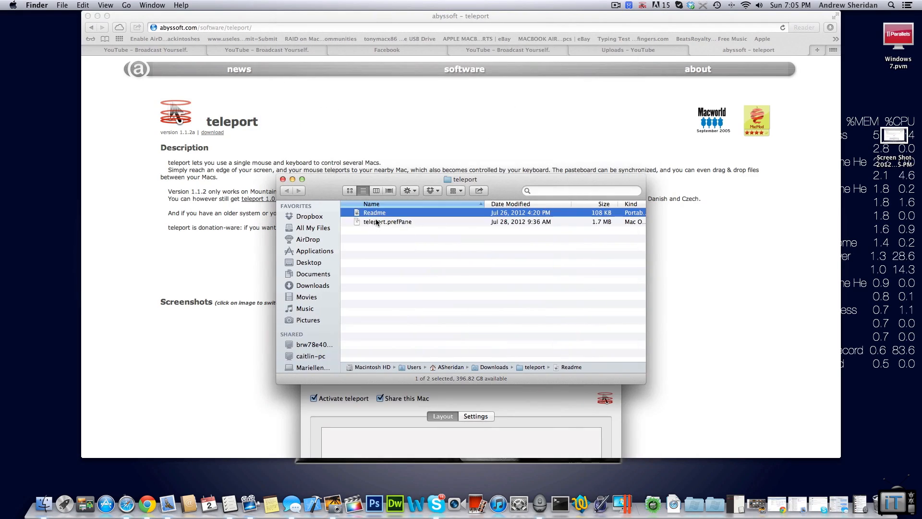
click(387, 222)
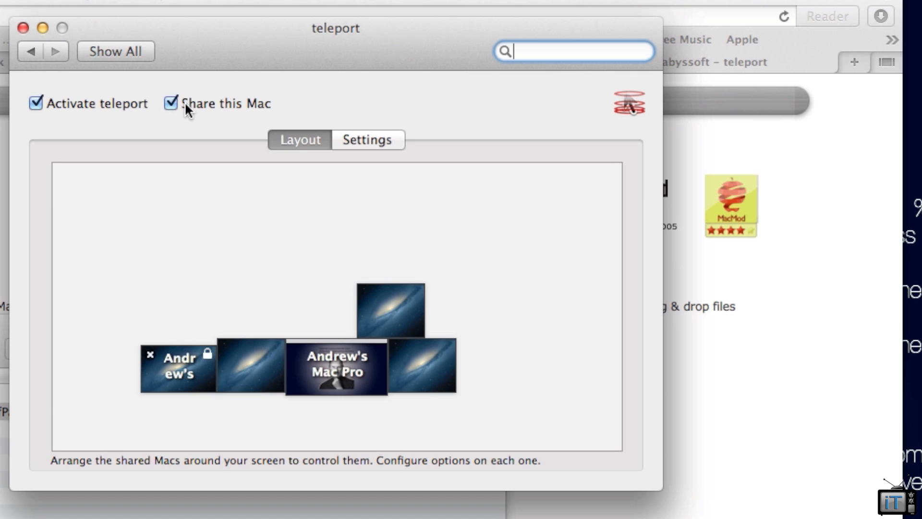
mouse_move(220, 263)
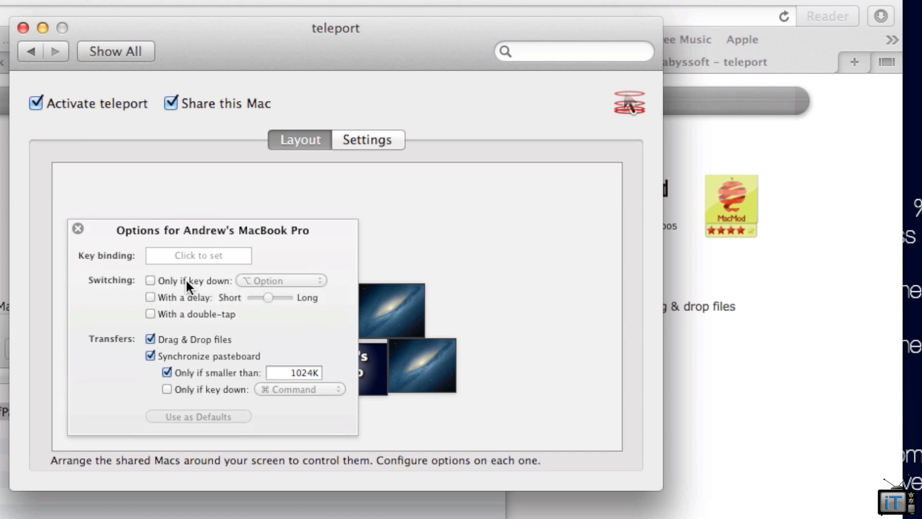
mouse_move(189, 328)
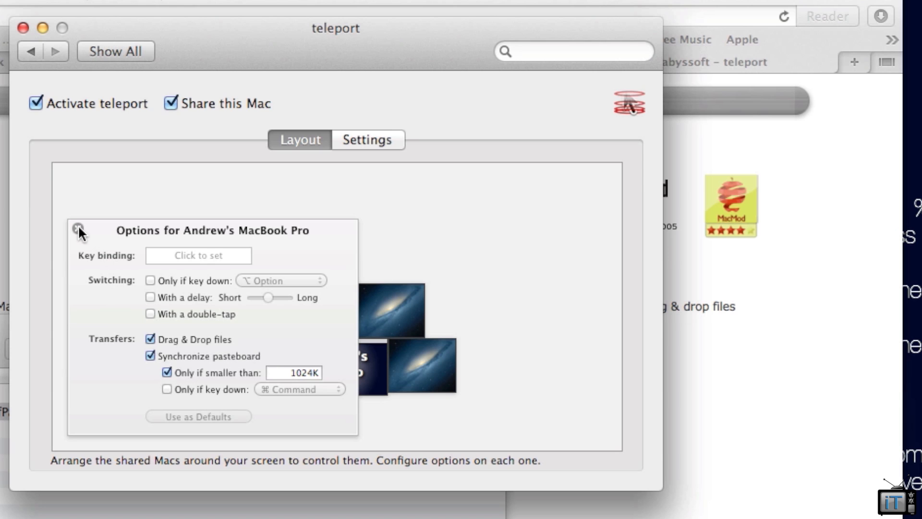
- Close the MacBook Pro's options and drag its screen left of the Mac Pro
click(79, 228)
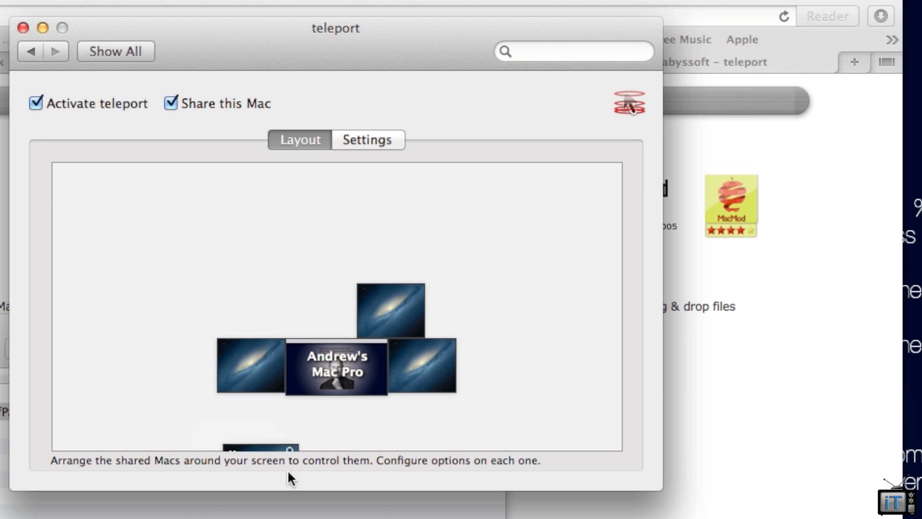
drag(248, 363, 179, 335)
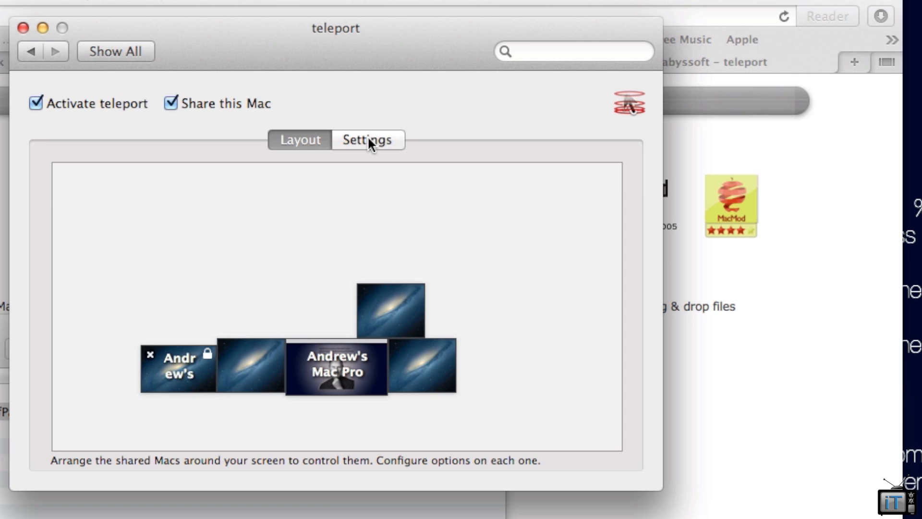
click(367, 140)
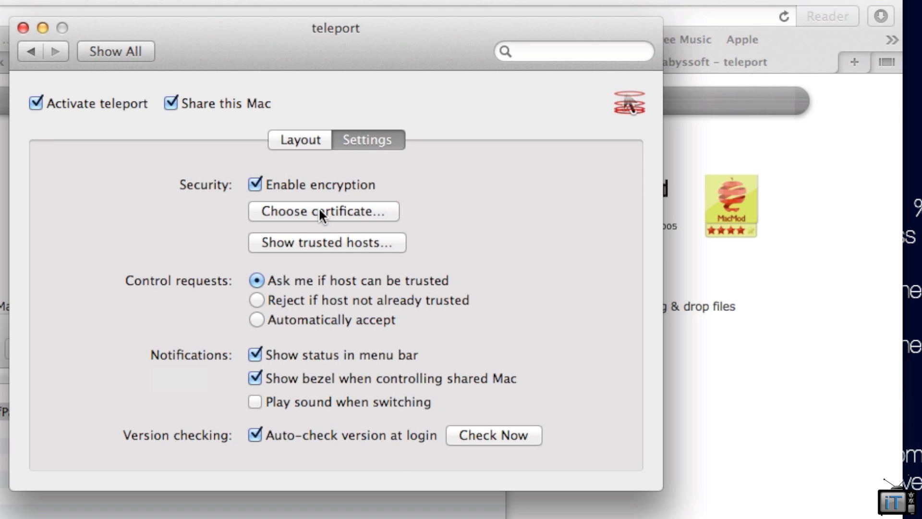
mouse_move(447, 326)
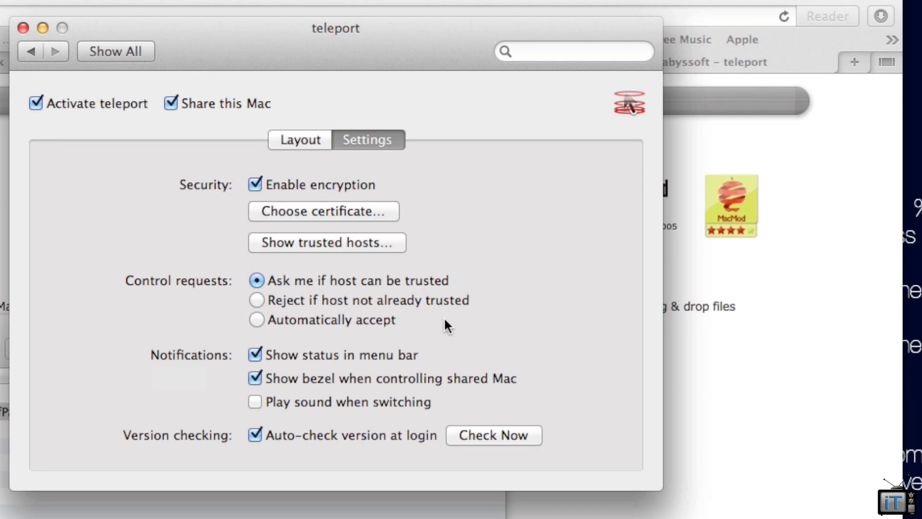
click(299, 139)
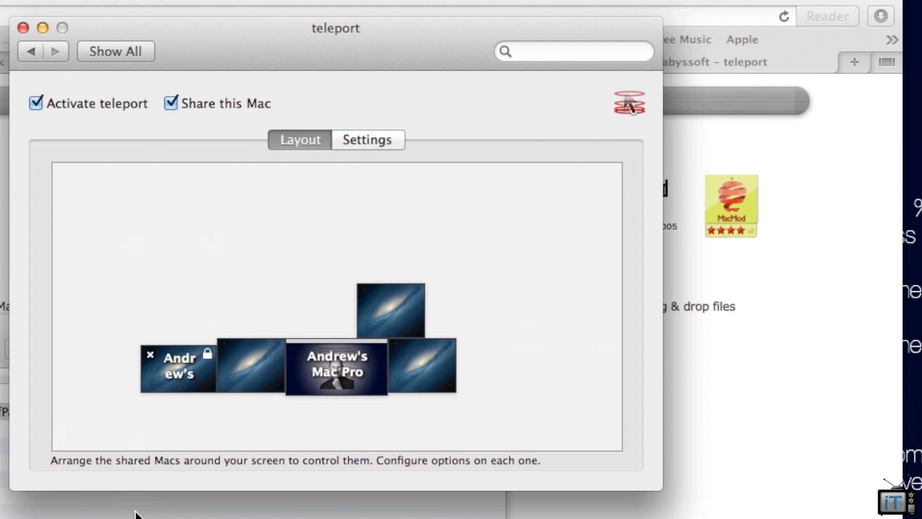
mouse_move(387, 100)
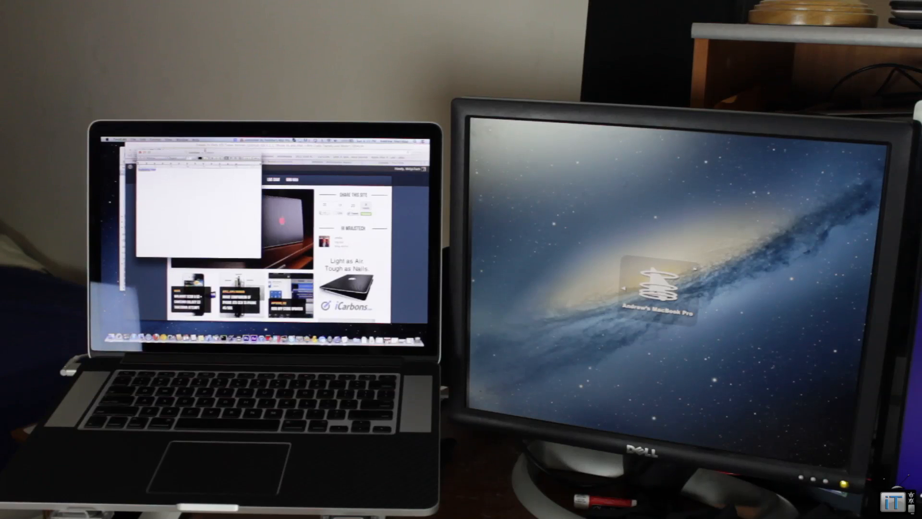
- Type 'Helllo' into the MacBook Pro's TextEdit window using this Mac's keyboard
text(hiojjkbbhbhmn)
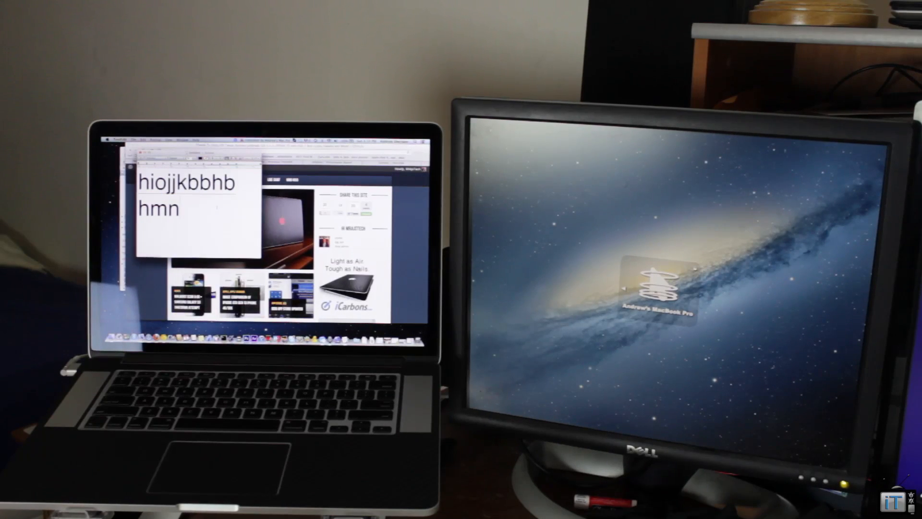
text(Helllo)
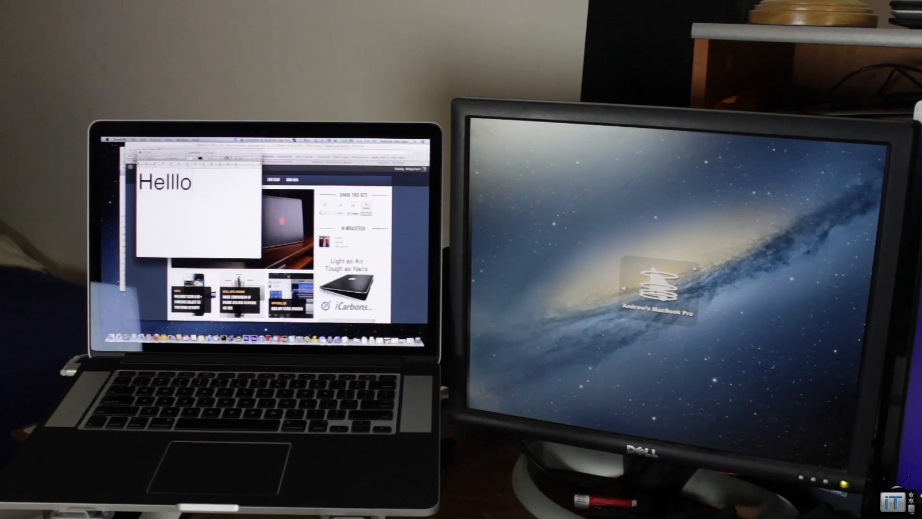